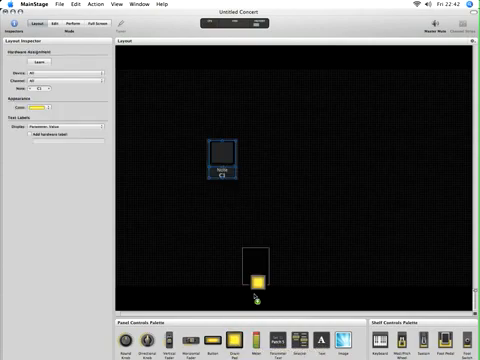
Drag the eight-pad drum controller from the Screen Controls palette onto the layout workspace
left_click_drag(258, 290, 250, 160)
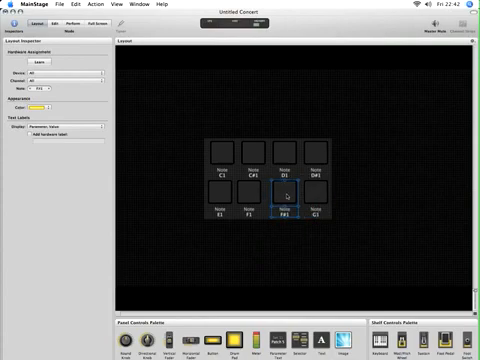
Add a knob screen control just left of the drum pad grid
left_click(250, 204)
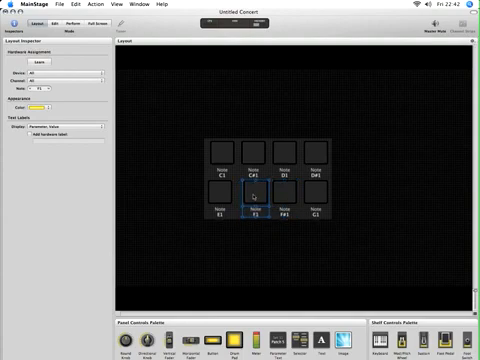
left_click(222, 204)
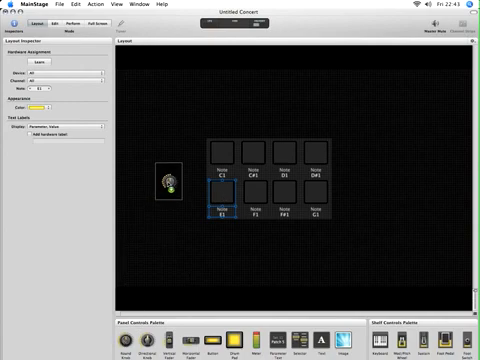
Adjust the knob in the Layout inspector and switch the concert into Edit mode
left_click(170, 184)
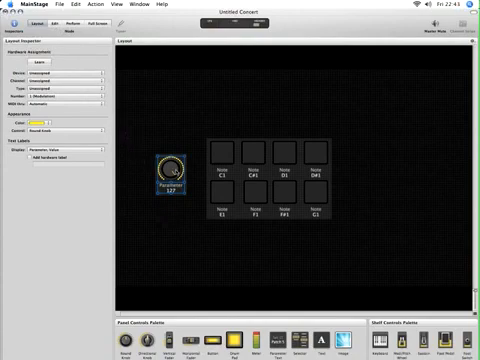
left_click(50, 60)
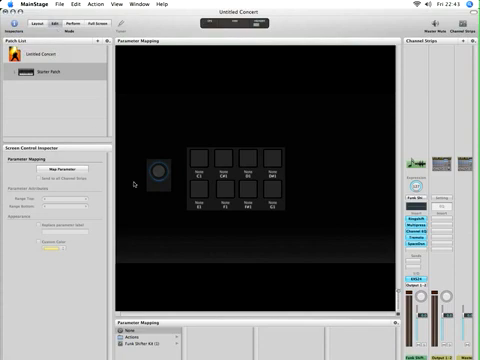
mouse_move(140, 310)
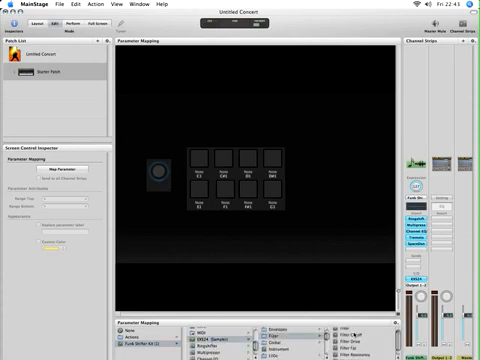
Map the knob to the EXS24 instrument's Filter Cutoff parameter
left_click(156, 170)
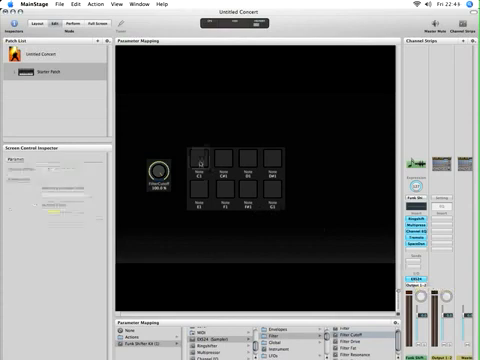
Select the mapped knob, then strike several drum pads to confirm they light yellow and sound
left_click(200, 160)
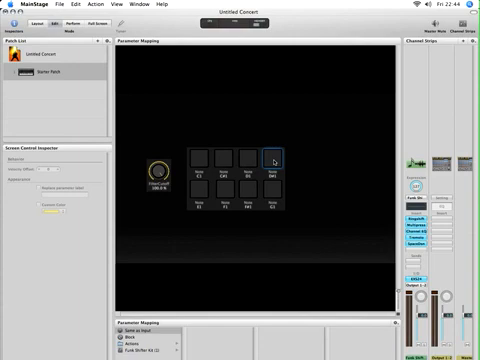
left_click(204, 158)
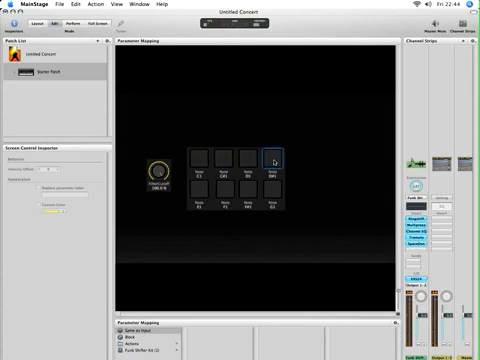
left_click(200, 156)
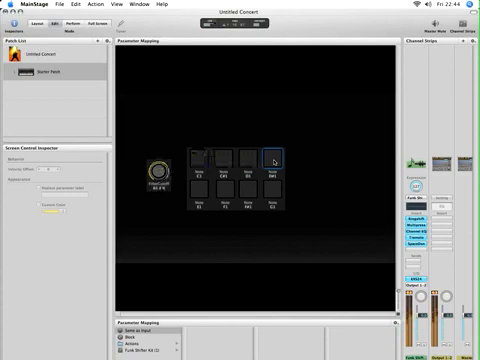
left_click(248, 156)
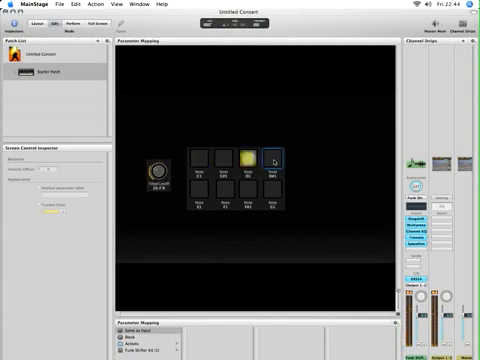